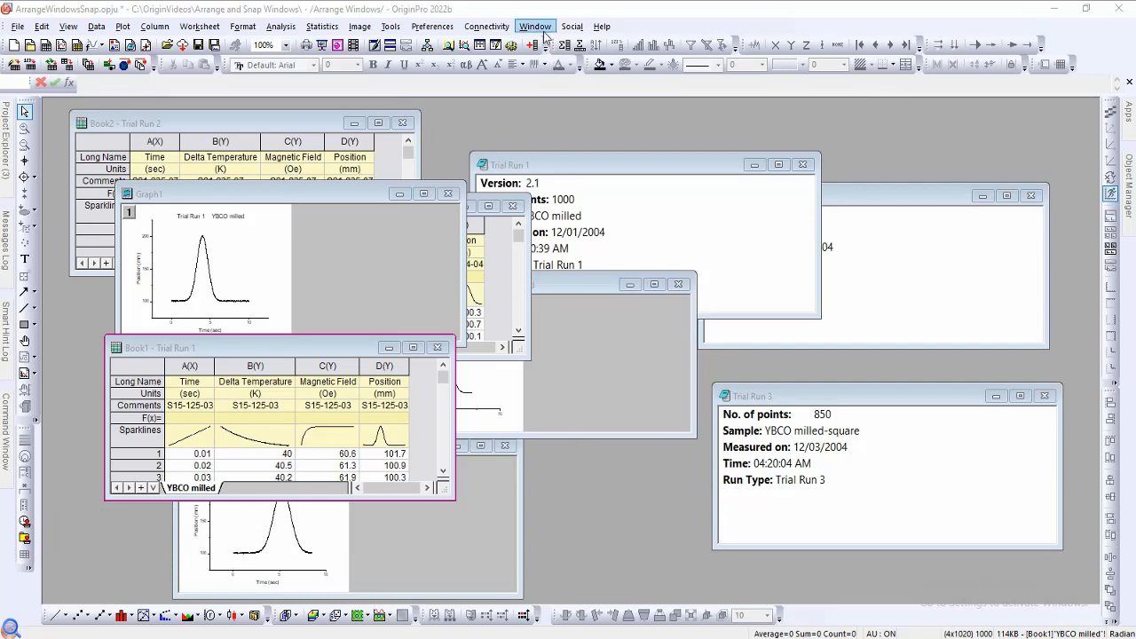
Open the Arrange Windows customize dialog and set Columns to Auto
{"action": "left_click", "coordinate": [535, 26]}
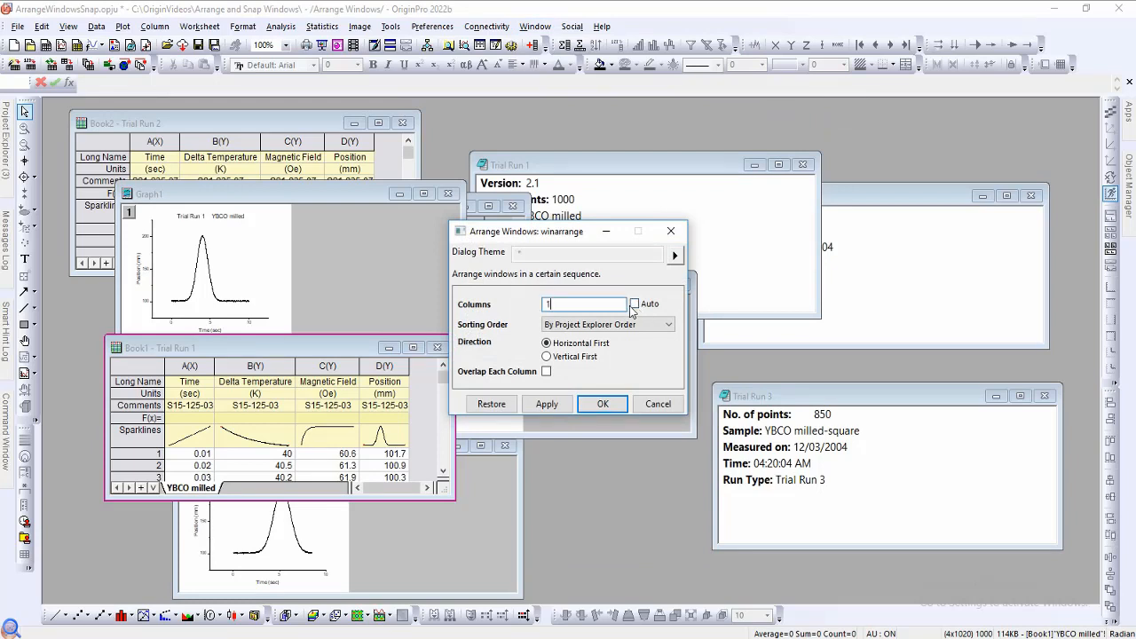
{"action": "left_click", "coordinate": [634, 304]}
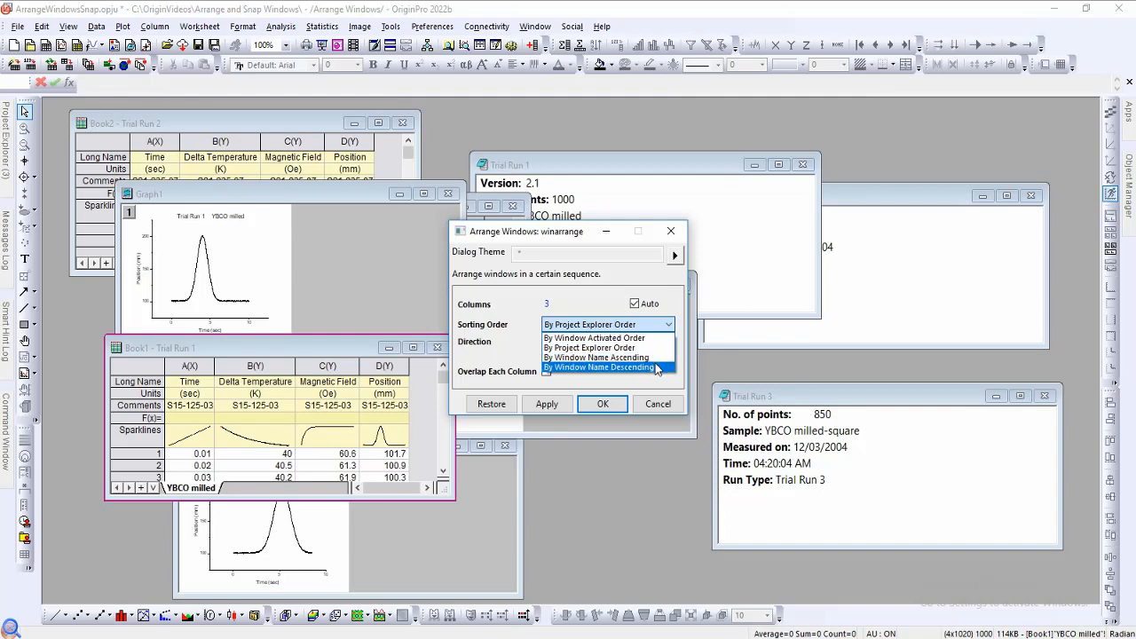
Tile windows by Window Activated Order, then switch to Project Explorer Order and restore
{"action": "left_click", "coordinate": [593, 338]}
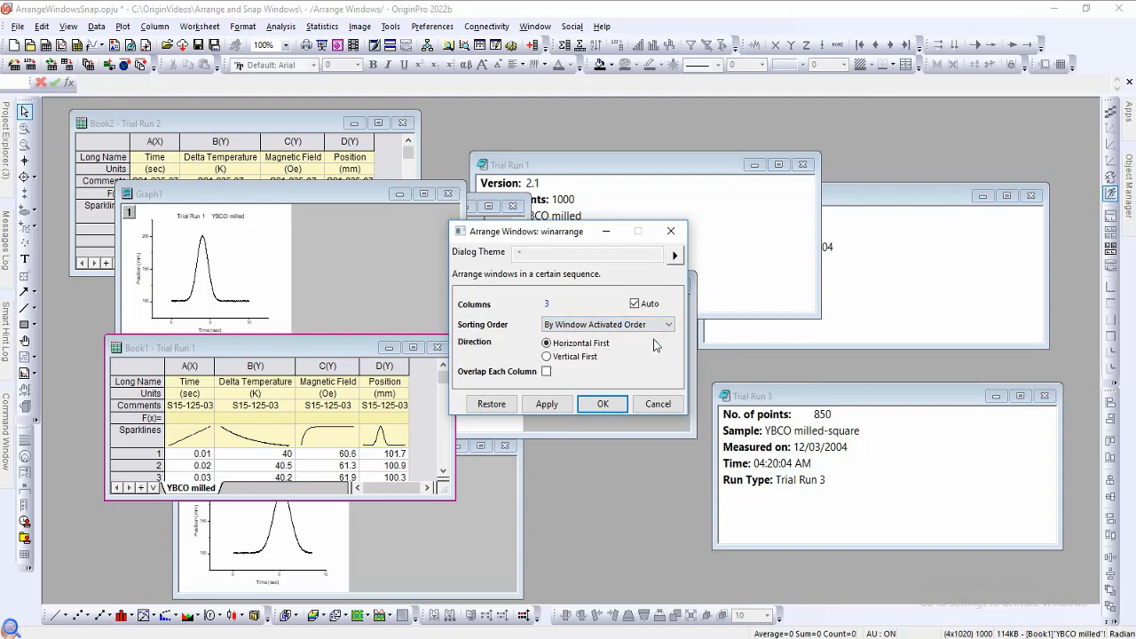
{"action": "left_click", "coordinate": [547, 404]}
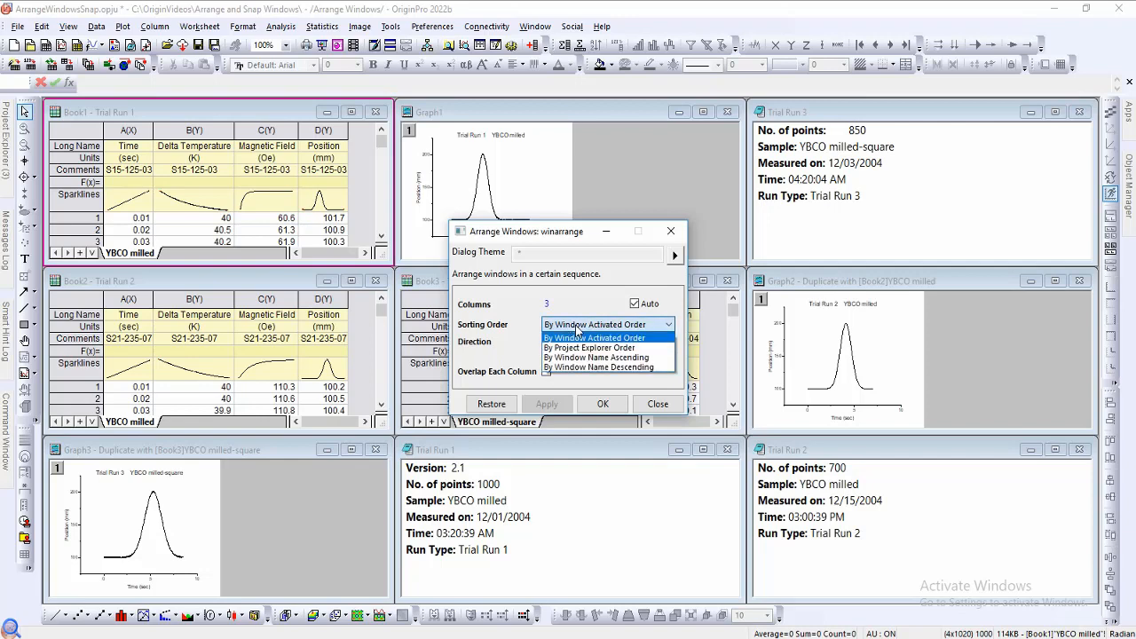
{"action": "left_click", "coordinate": [588, 347]}
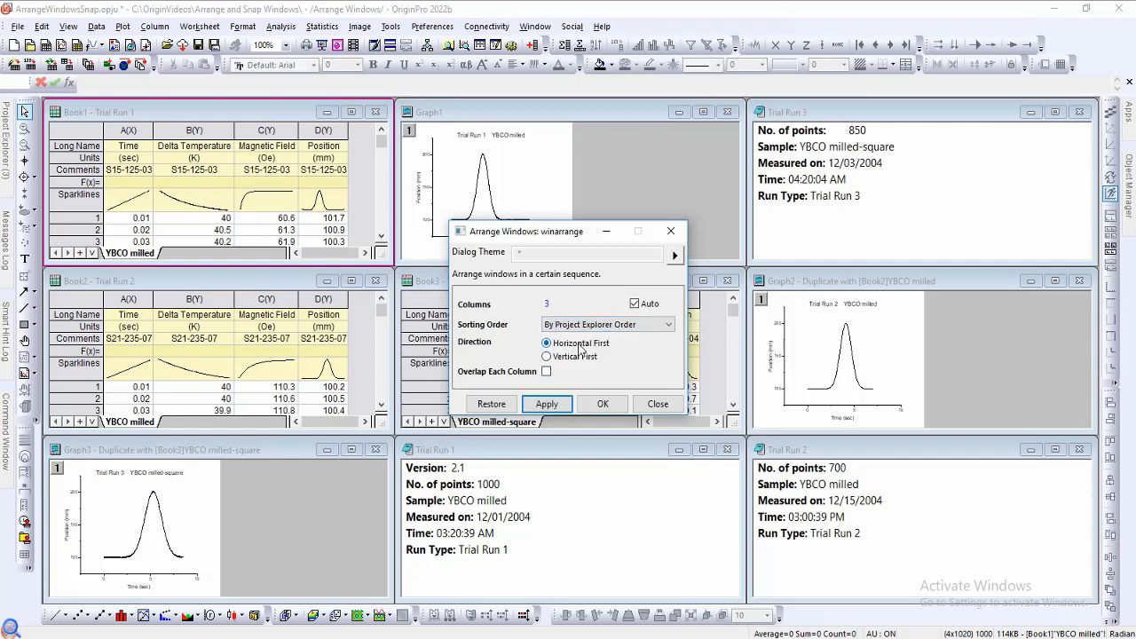
{"action": "left_click", "coordinate": [546, 404]}
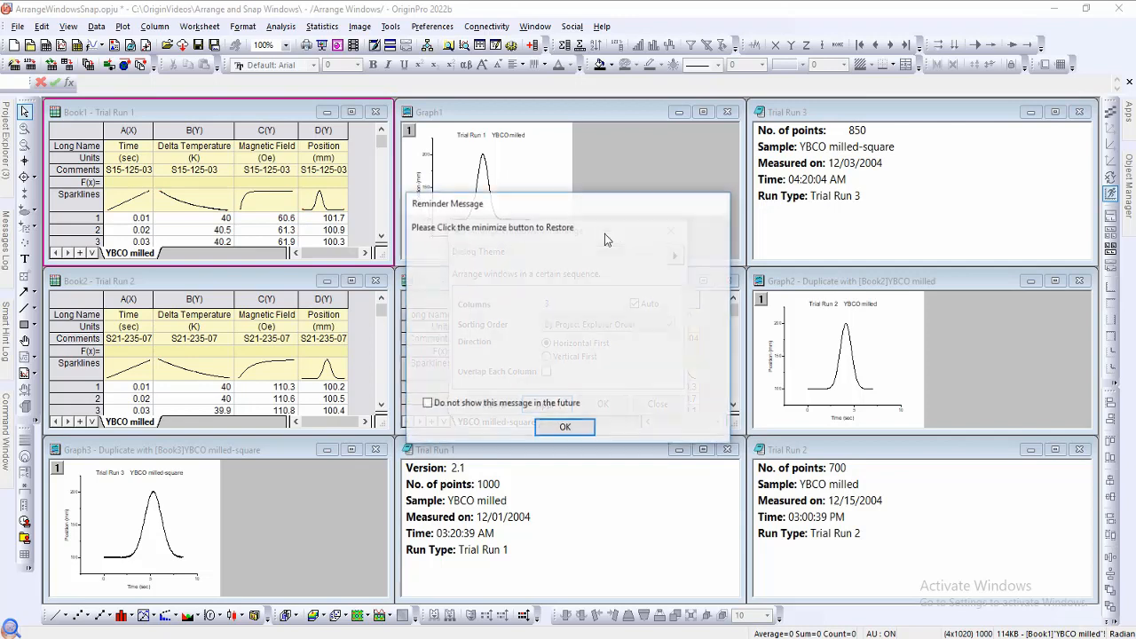
Dismiss the restore reminder and apply tiling in Project Explorer order
{"action": "left_click", "coordinate": [564, 426]}
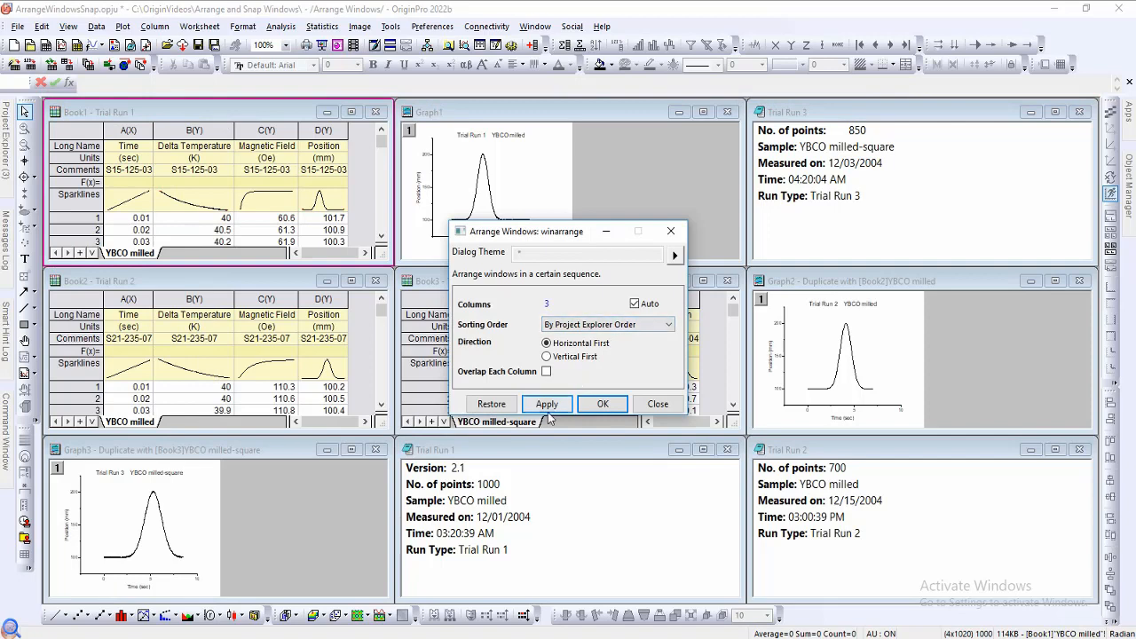
{"action": "left_click", "coordinate": [546, 403]}
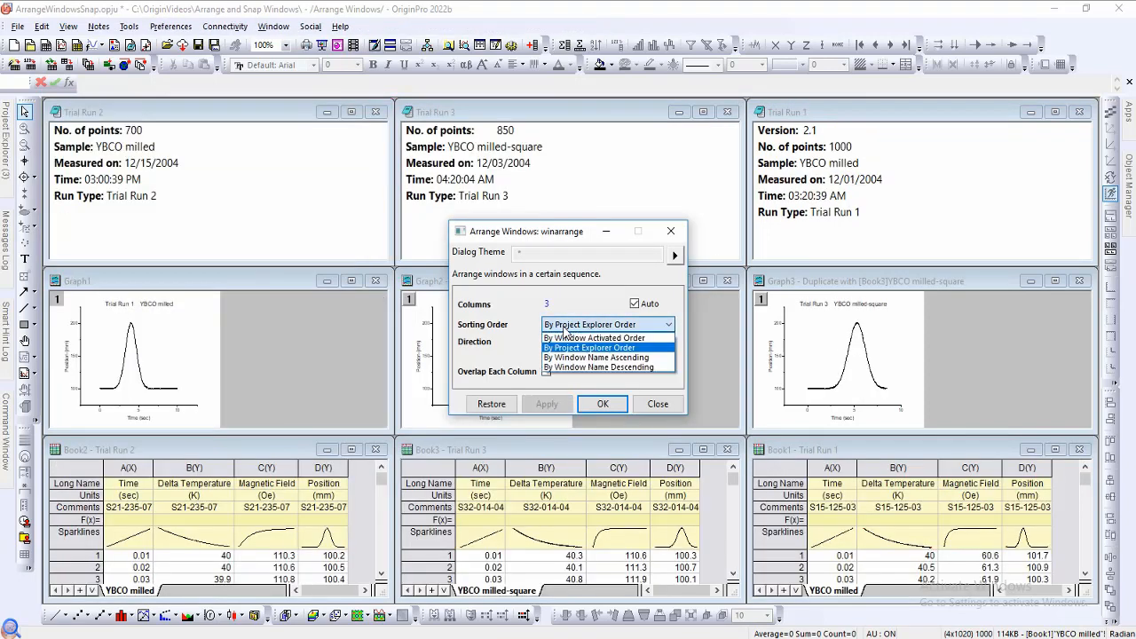
Sort by ascending Long Name, grouped by window type first, filling columns vertically
{"action": "left_click", "coordinate": [598, 356]}
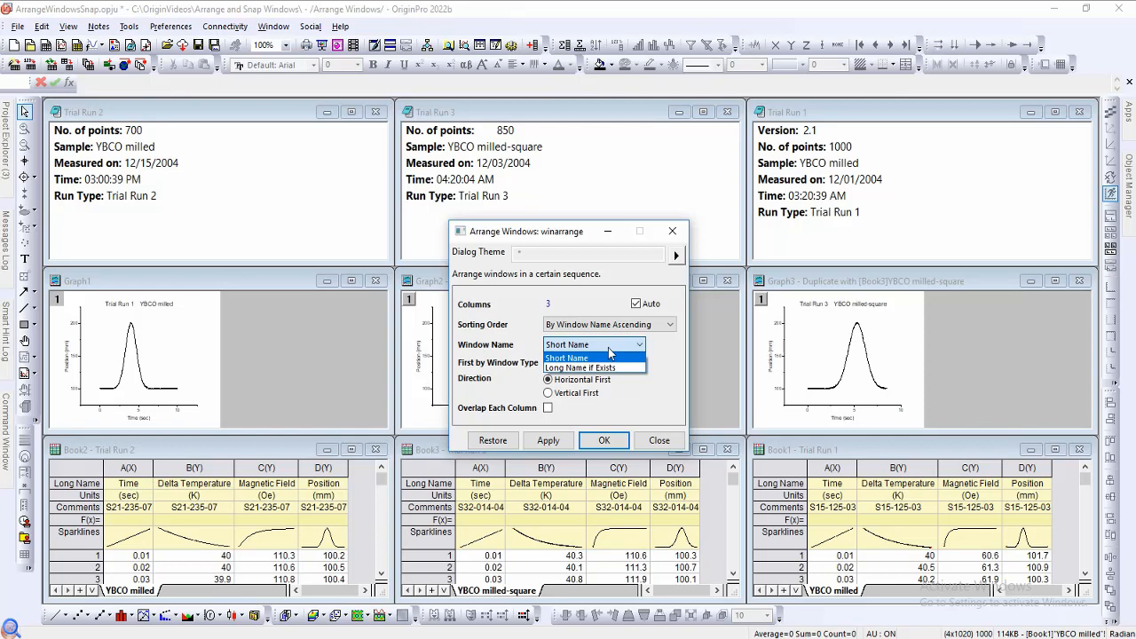
{"action": "mouse_move", "coordinate": [579, 367]}
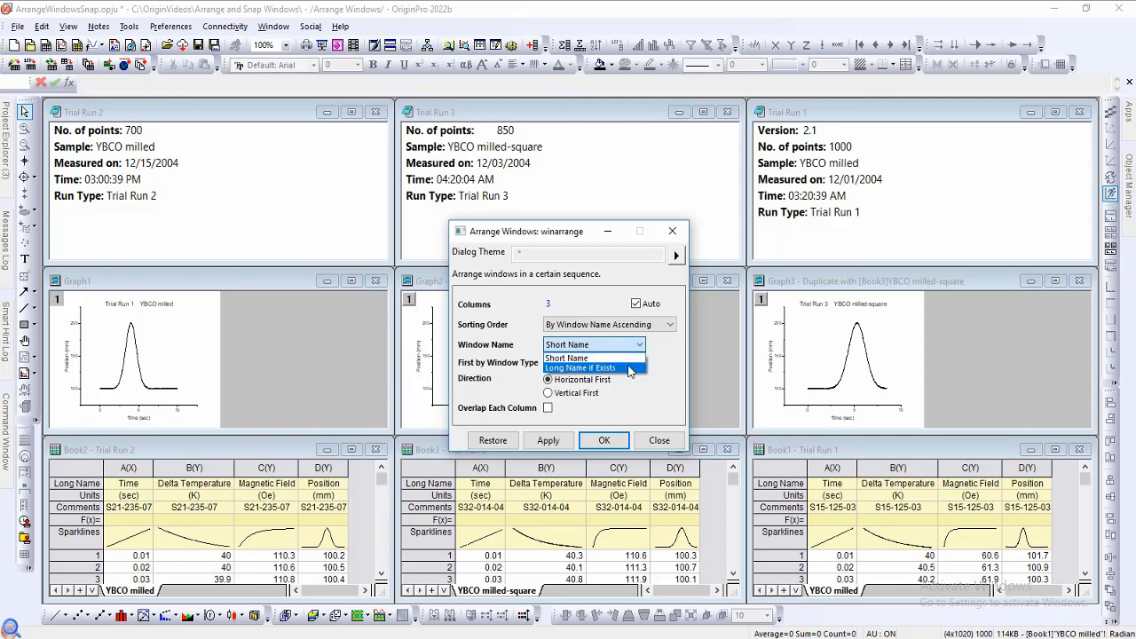
{"action": "left_click", "coordinate": [580, 368]}
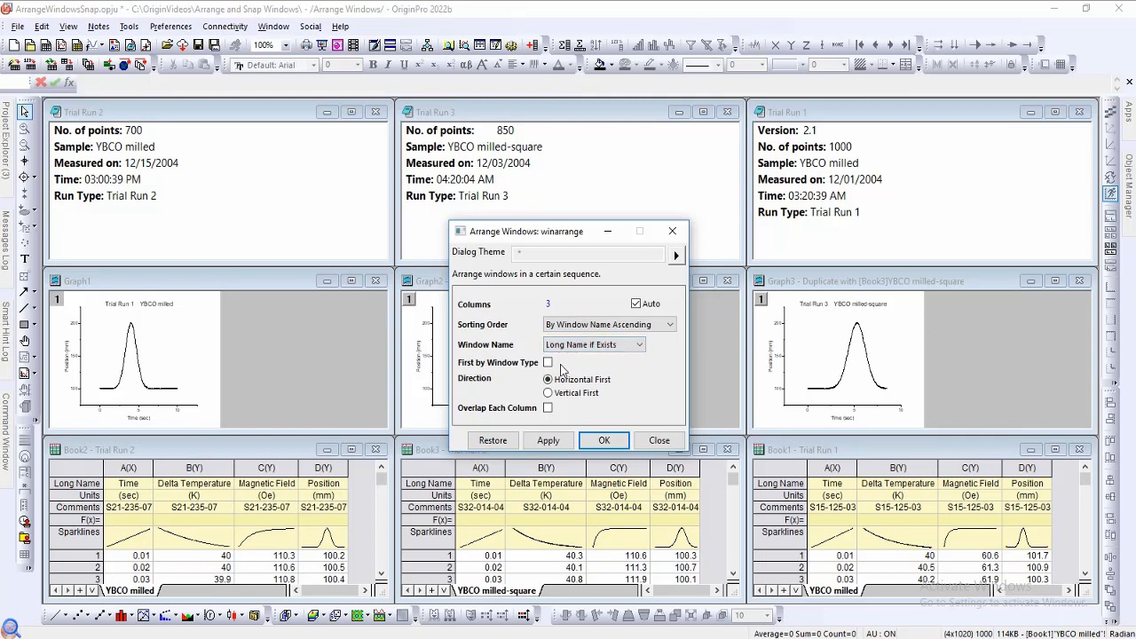
{"action": "left_click", "coordinate": [548, 362]}
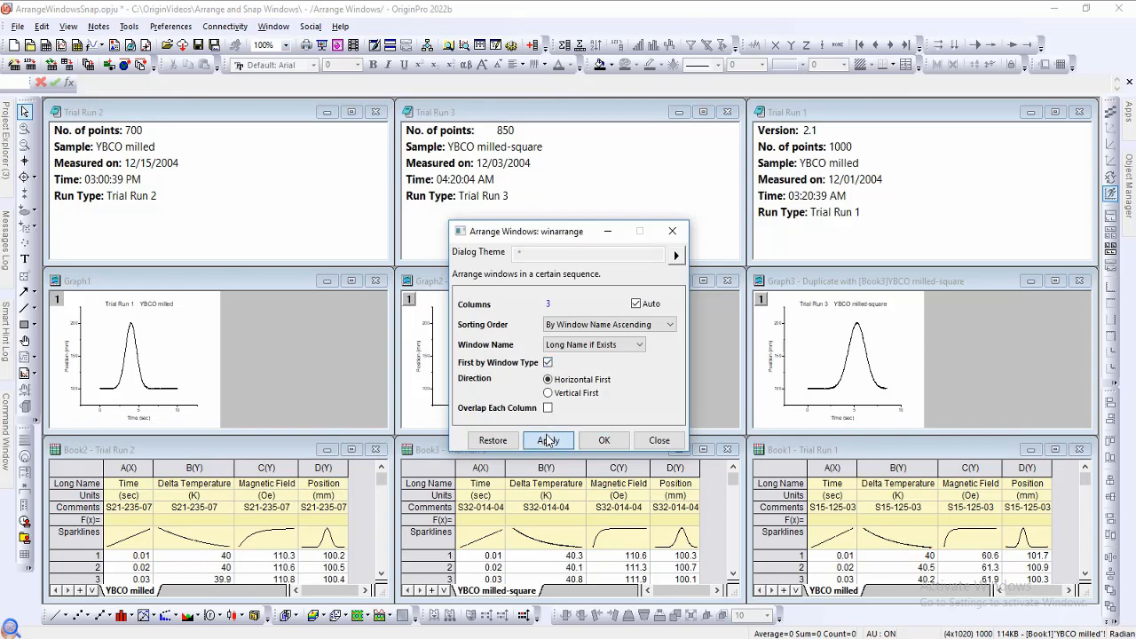
{"action": "left_click", "coordinate": [548, 440]}
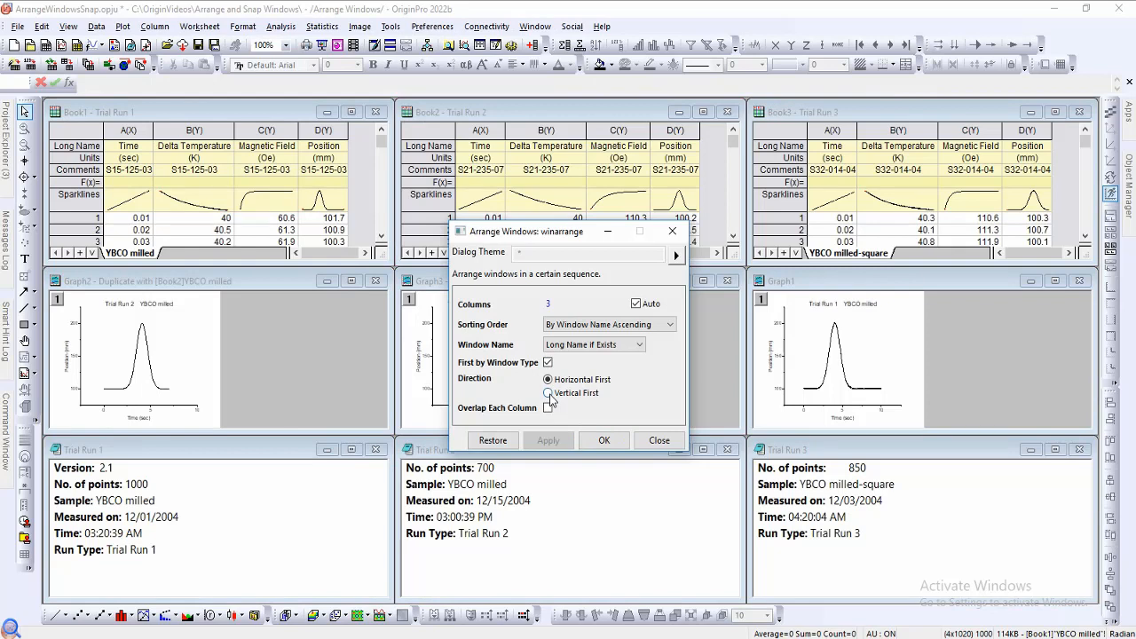
{"action": "left_click", "coordinate": [548, 392]}
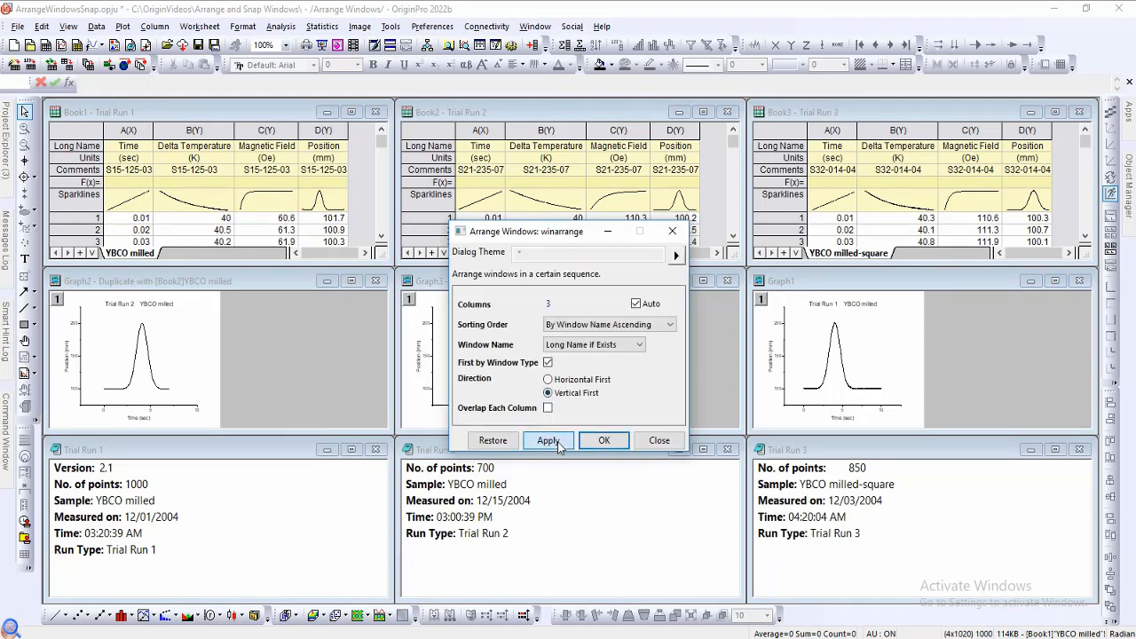
{"action": "left_click", "coordinate": [547, 440]}
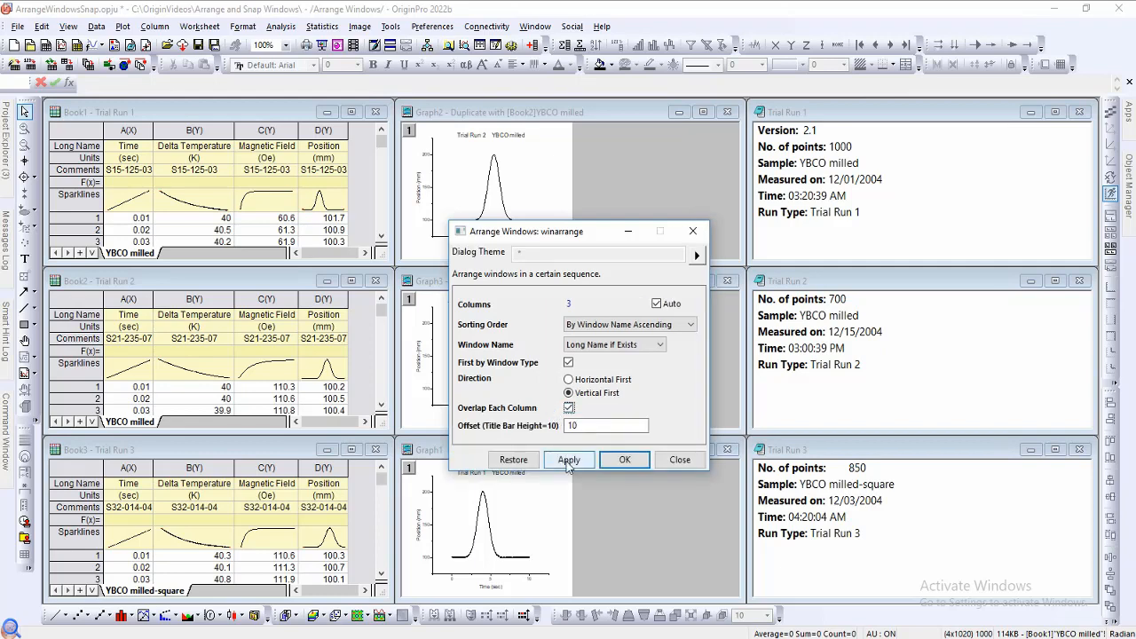
Overlap each column with offset 50, then reset the dialog theme to System Default
{"action": "left_click", "coordinate": [569, 460]}
{"action": "type", "text": "5"}
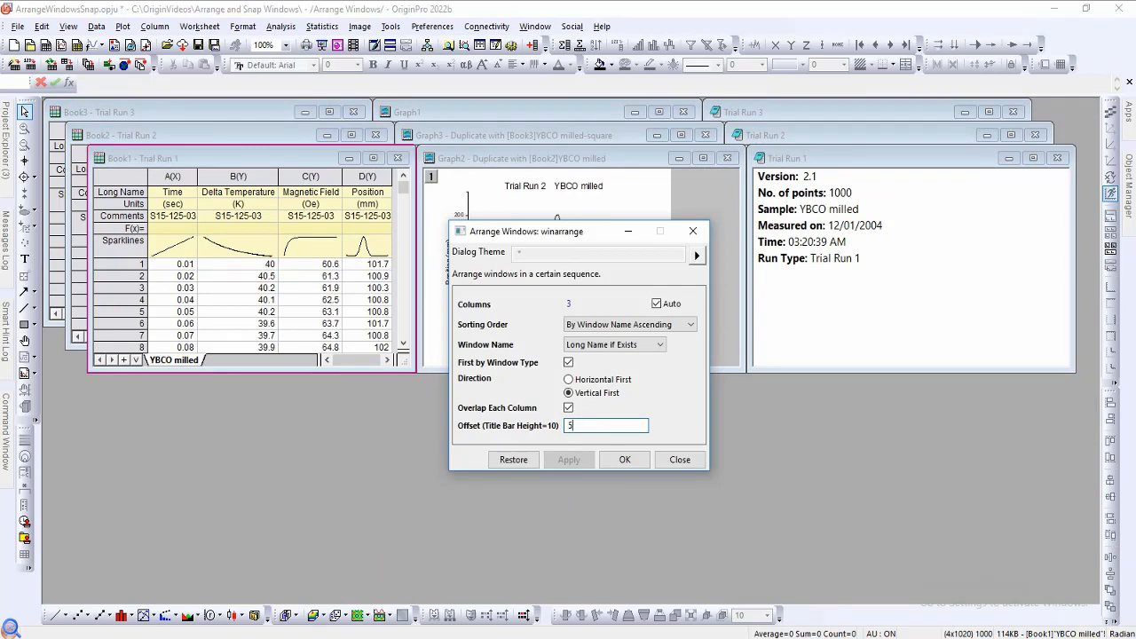
{"action": "type", "text": "0"}
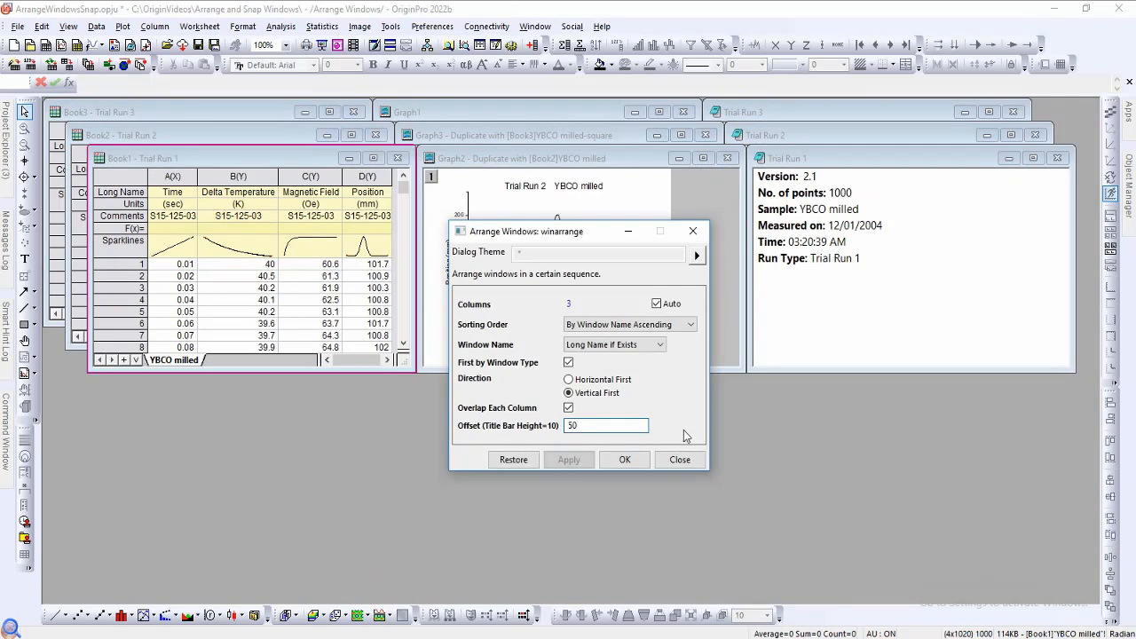
{"action": "left_click", "coordinate": [569, 459]}
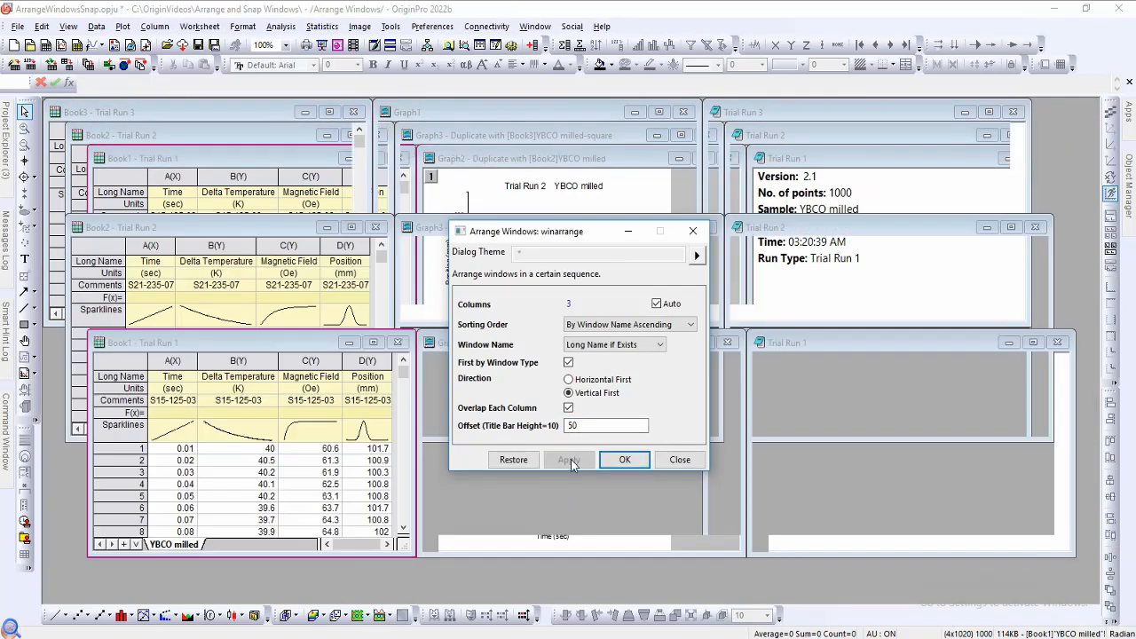
{"action": "left_click", "coordinate": [569, 459]}
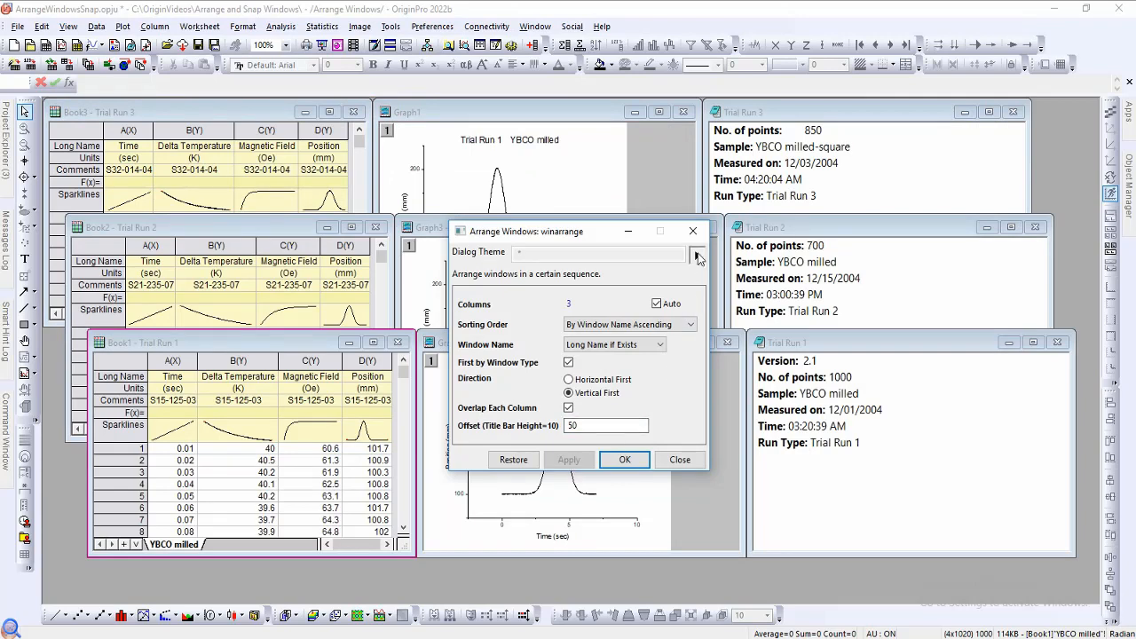
{"action": "left_click", "coordinate": [697, 256]}
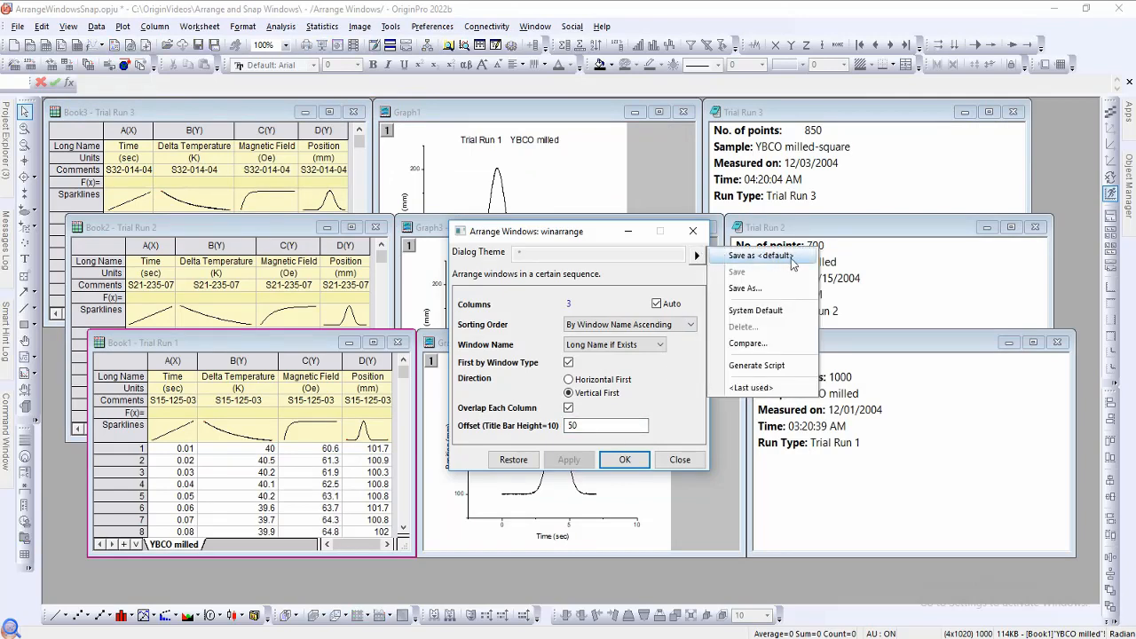
{"action": "mouse_move", "coordinate": [754, 289]}
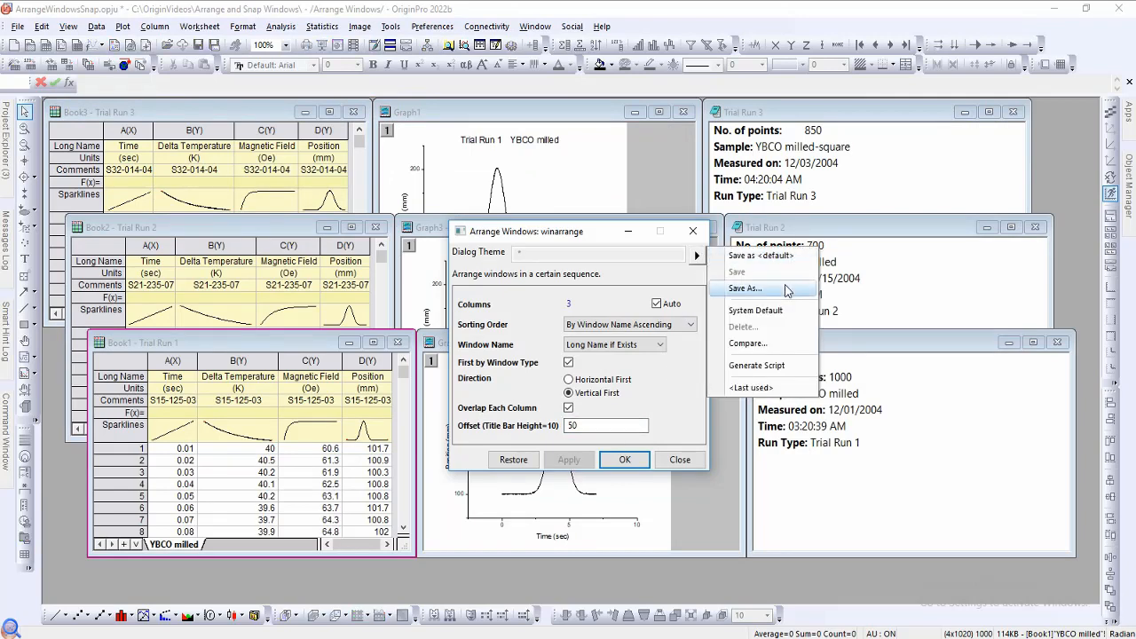
{"action": "mouse_move", "coordinate": [785, 313]}
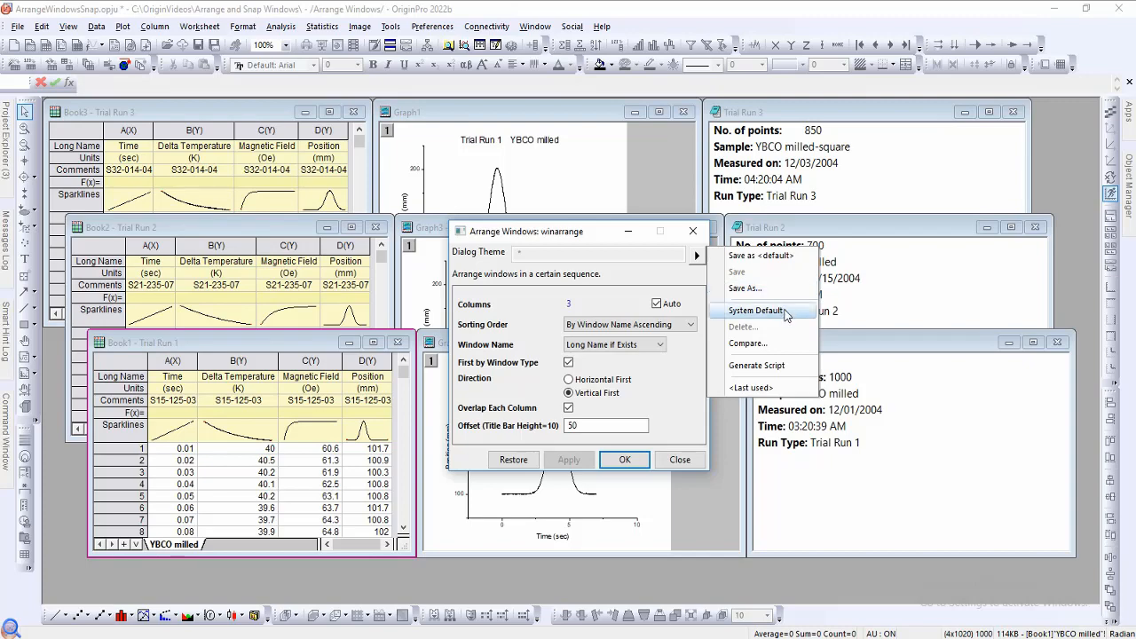
{"action": "left_click", "coordinate": [624, 459]}
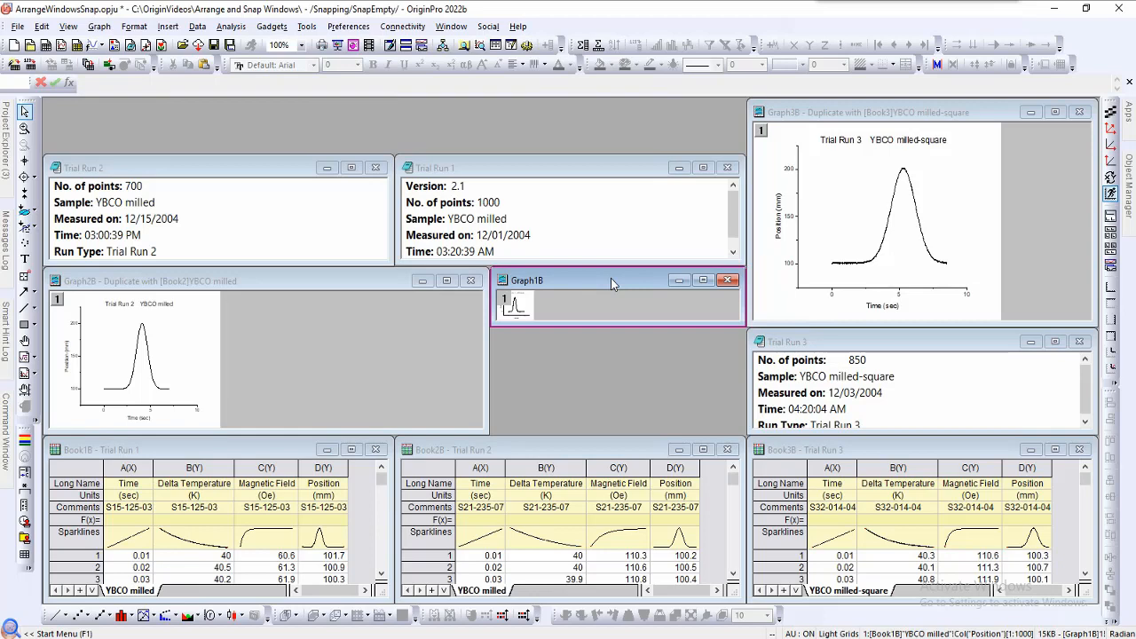
Drag Graph1B into the empty gap so it snaps to neighbouring window borders
{"action": "left_click_drag", "start_coordinate": [613, 281], "coordinate": [340, 321]}
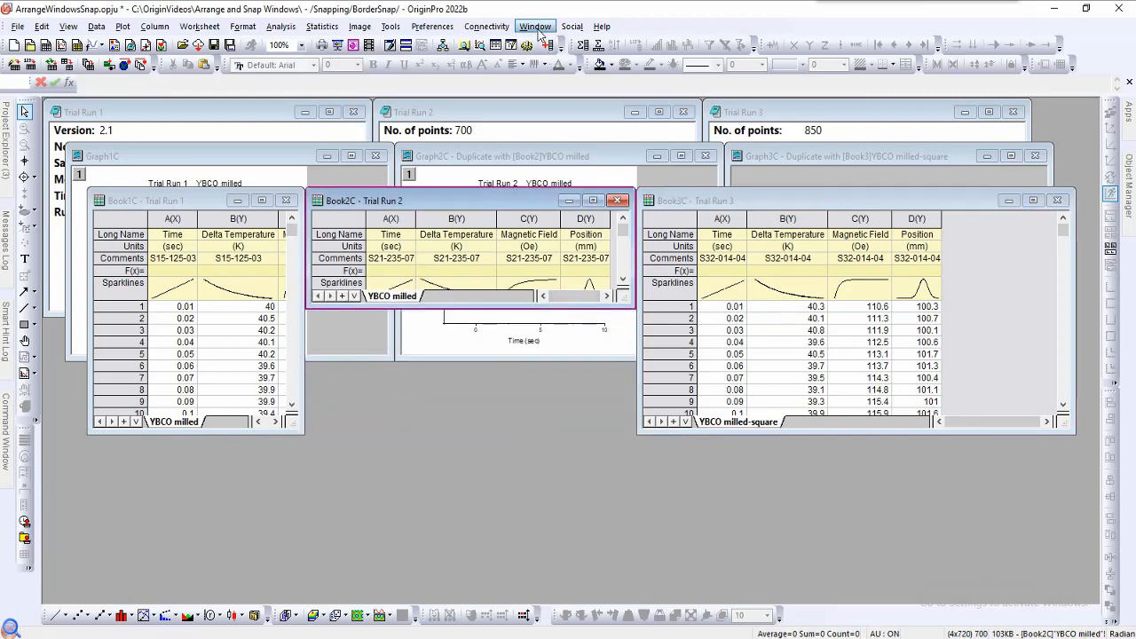
Uncheck Snap Windows in the Window menu
{"action": "left_click", "coordinate": [535, 25]}
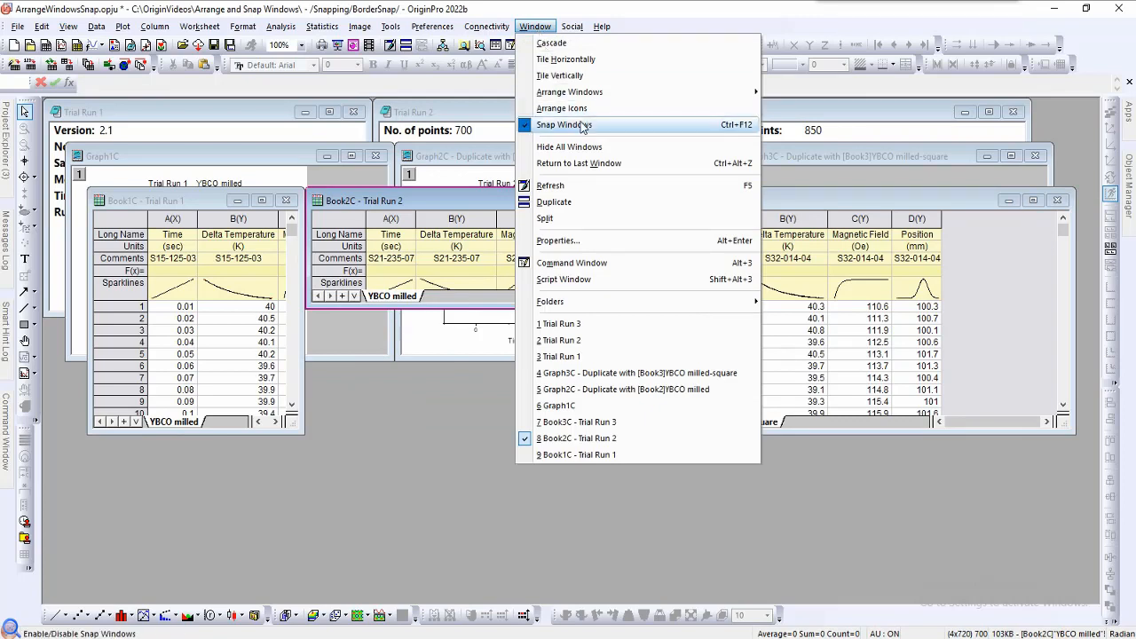
{"action": "left_click", "coordinate": [564, 124]}
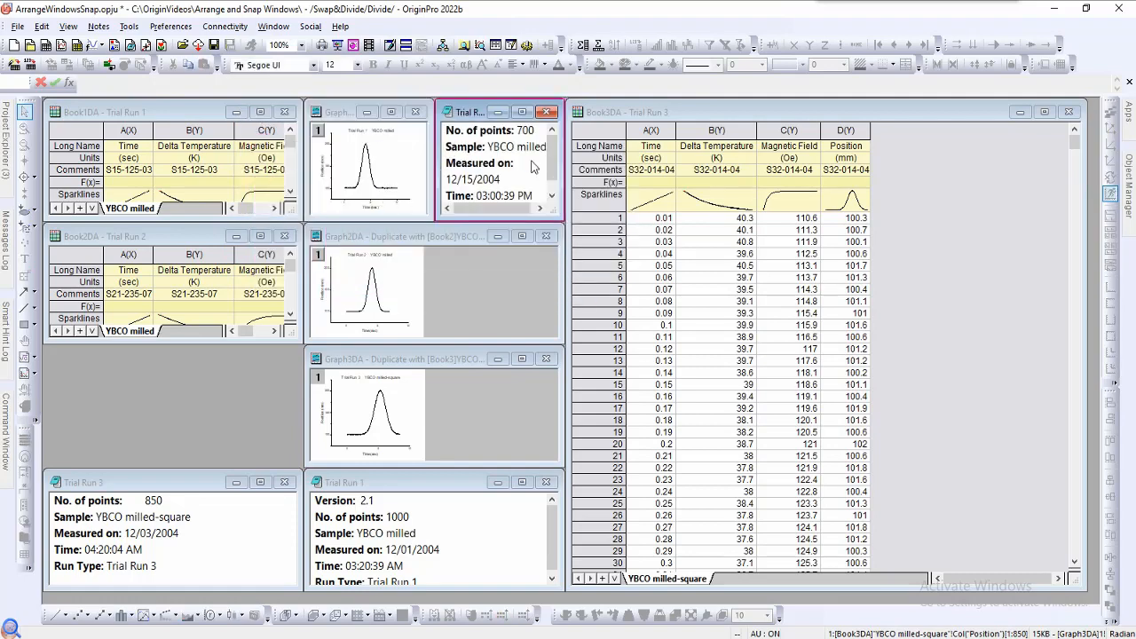
Drag the Trial Run 3 notes window out of its grid cell to a new spot
{"action": "left_click_drag", "start_coordinate": [102, 482], "coordinate": [226, 274]}
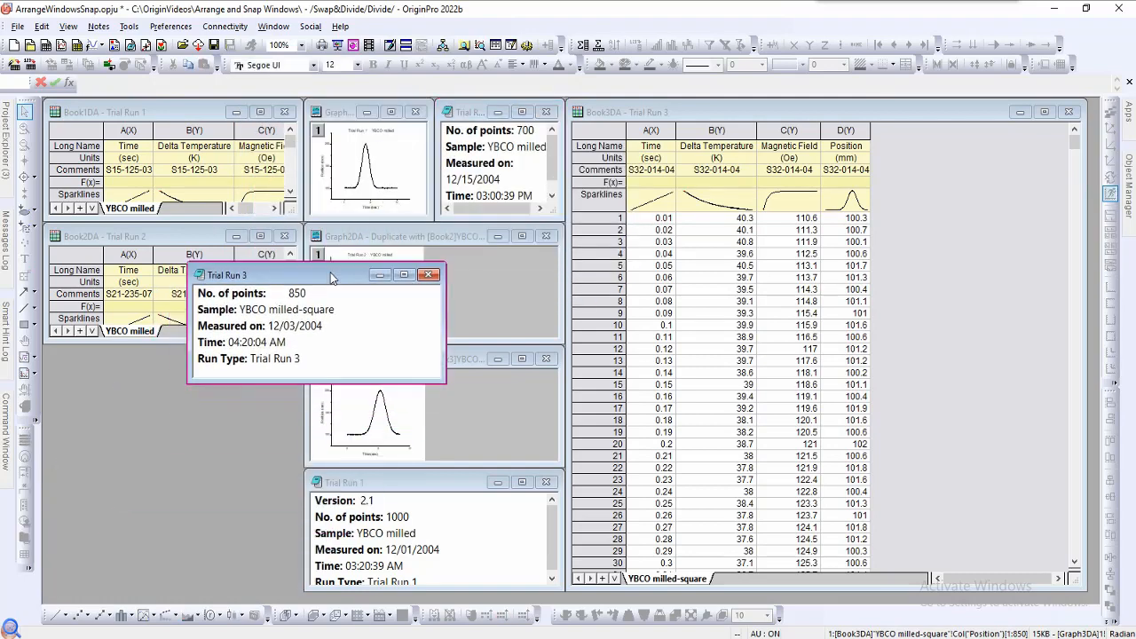